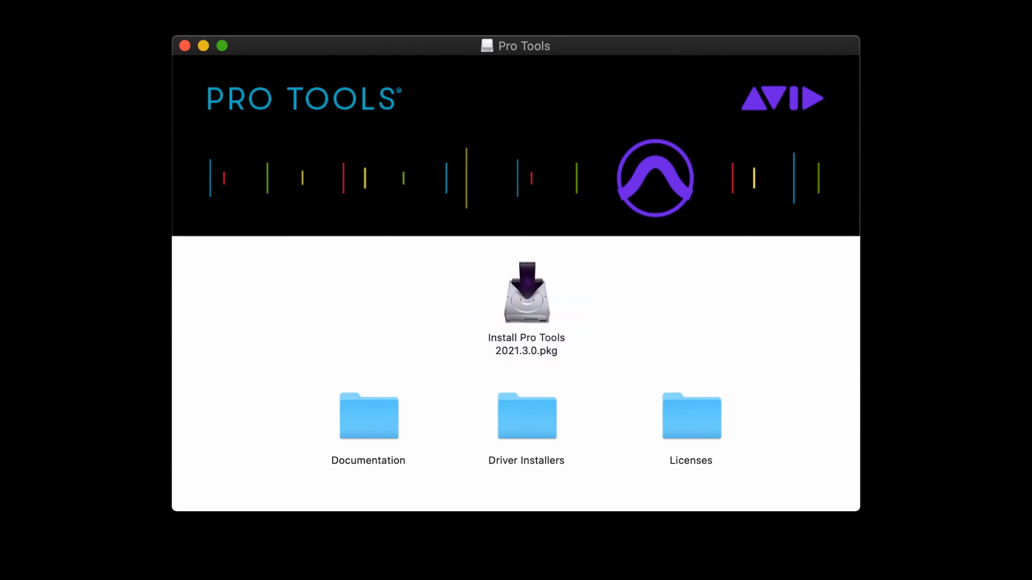
# Navigate Finder to the Utilities folder containing Avid DigiTest
pyautogui.doubleClick(526, 415)
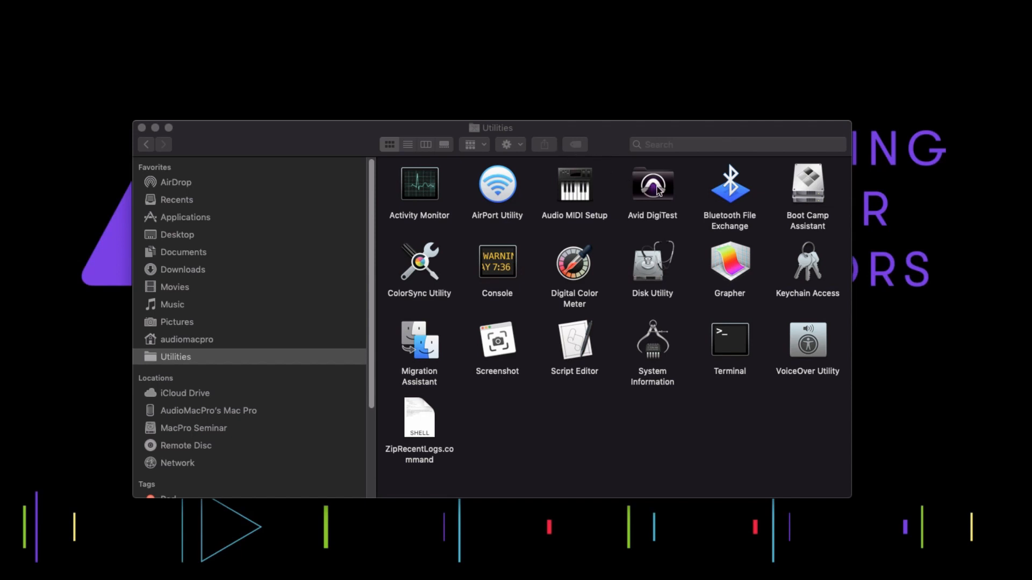
# Launch DigiTest, dismiss the power-cycle notice and show the Sync Firmware page listing Sync X at 1.0.0.10
pyautogui.doubleClick(652, 184)
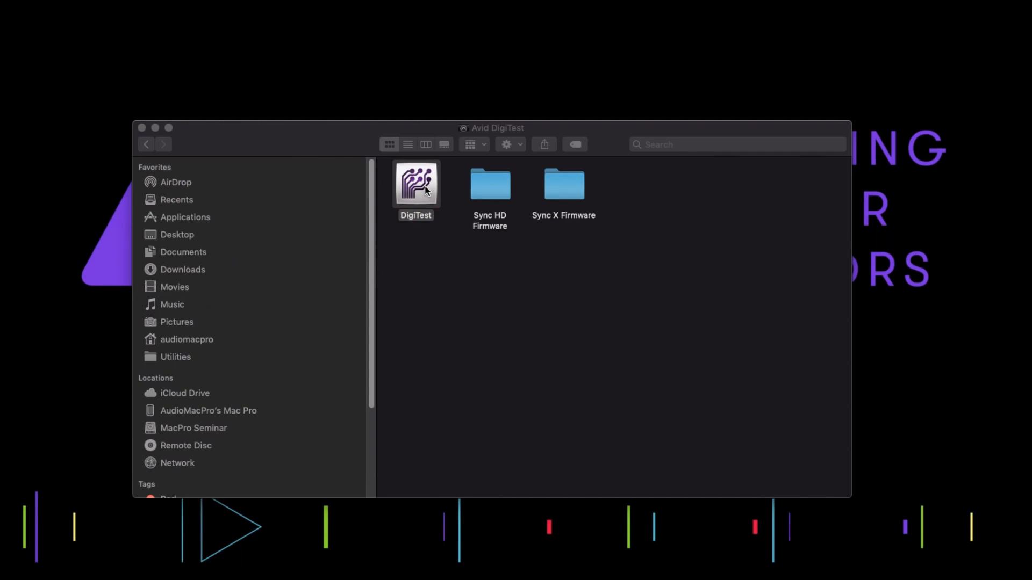
pyautogui.doubleClick(415, 182)
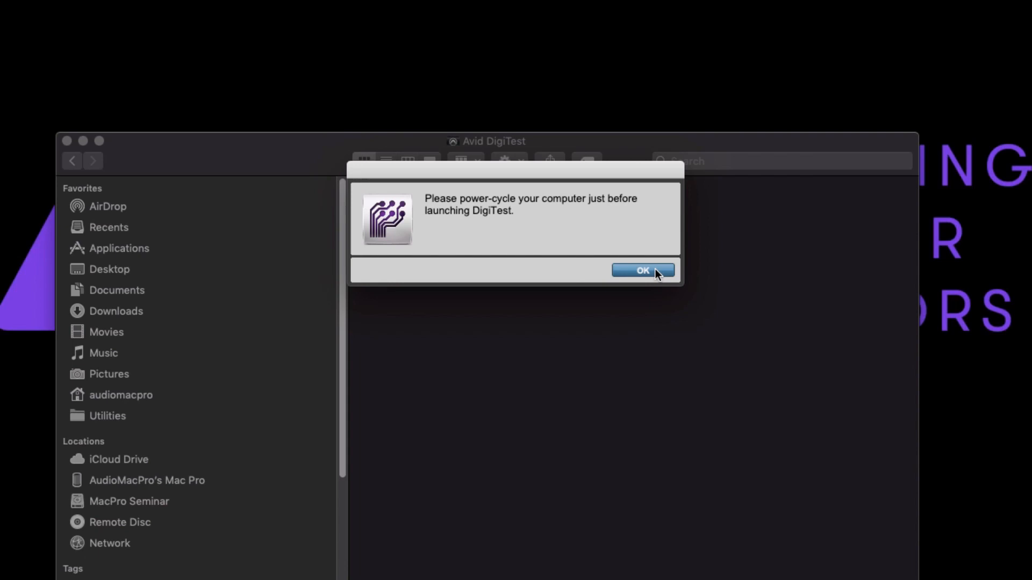
pyautogui.click(642, 271)
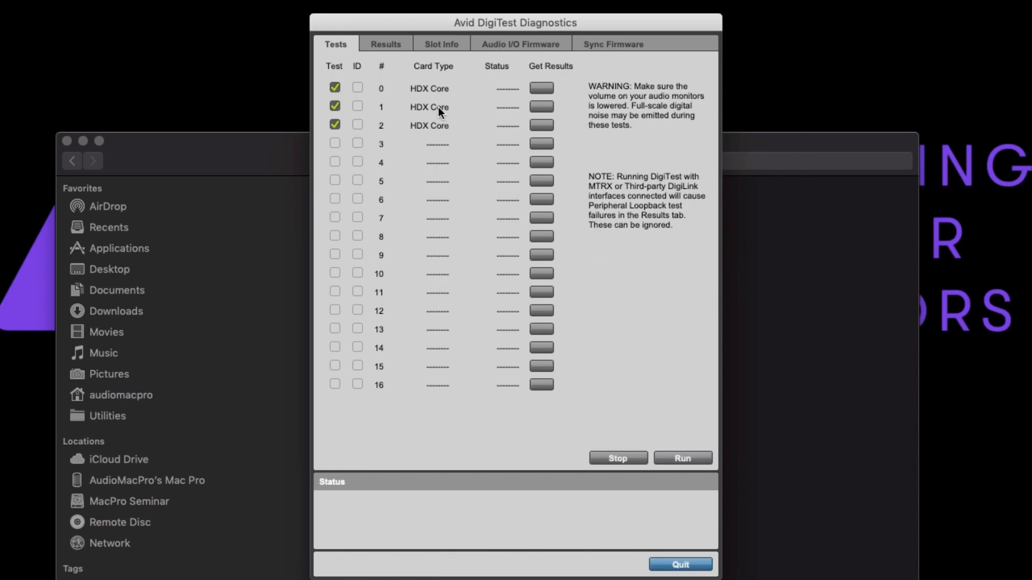
pyautogui.moveTo(493, 77)
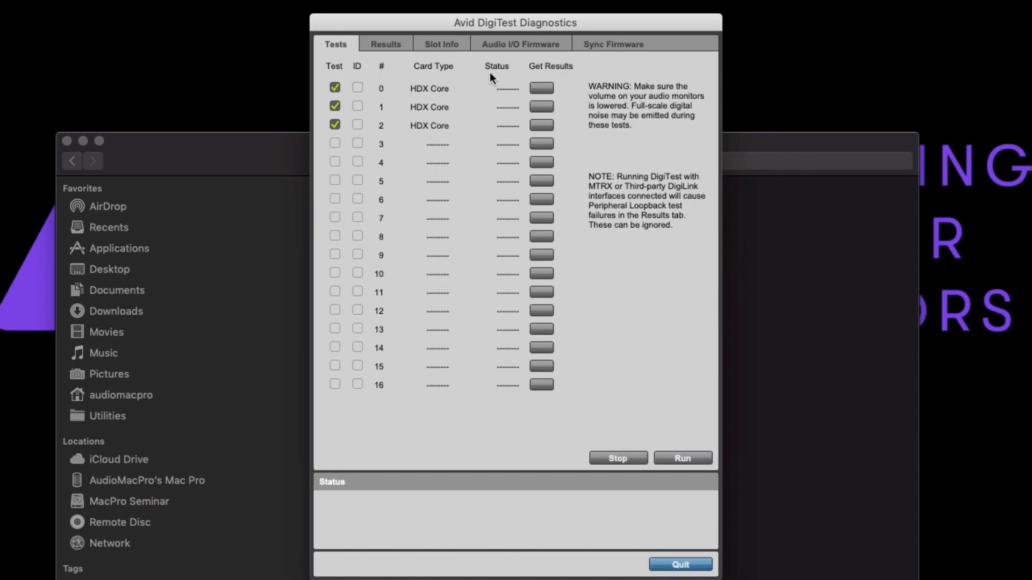
pyautogui.click(611, 44)
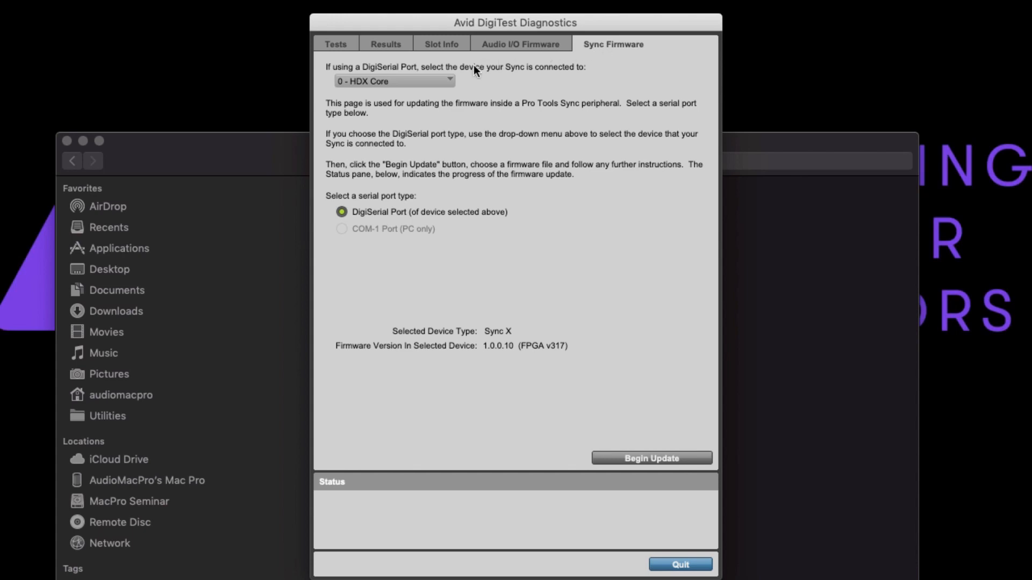
# Try an update on 1 - HDX Core and cancel the Sync HD instructions that appear
pyautogui.click(394, 81)
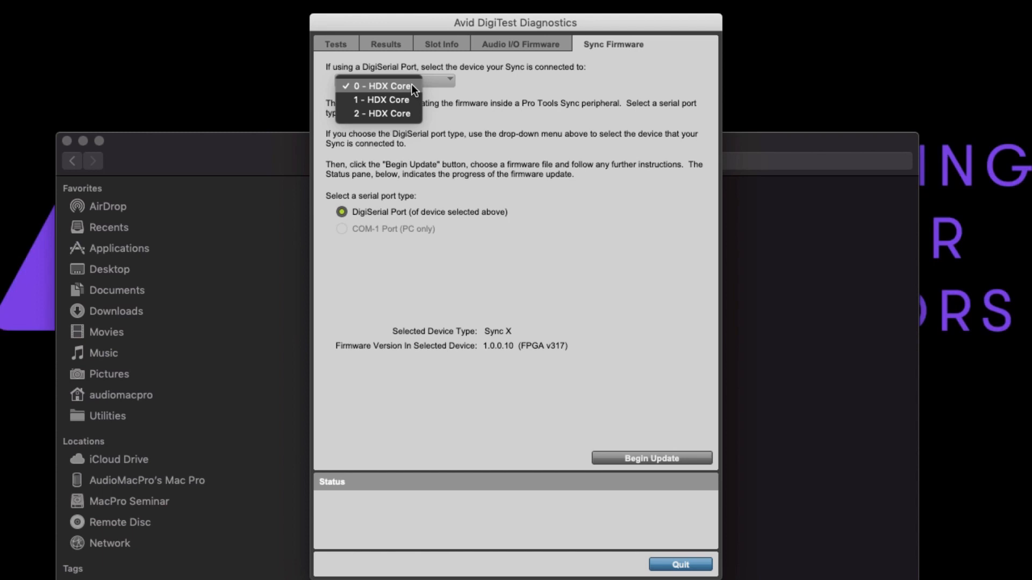
pyautogui.moveTo(468, 106)
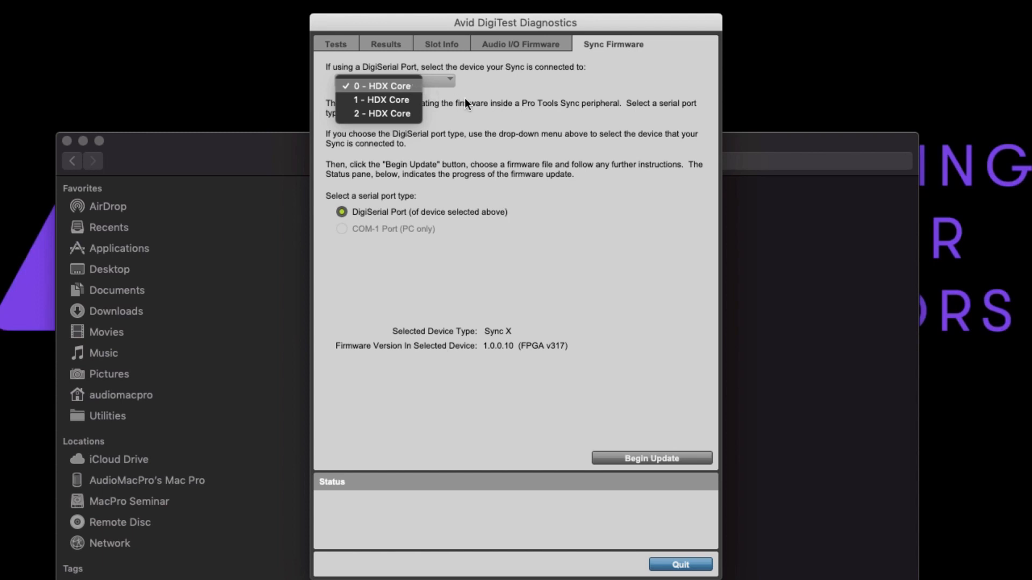
pyautogui.click(380, 99)
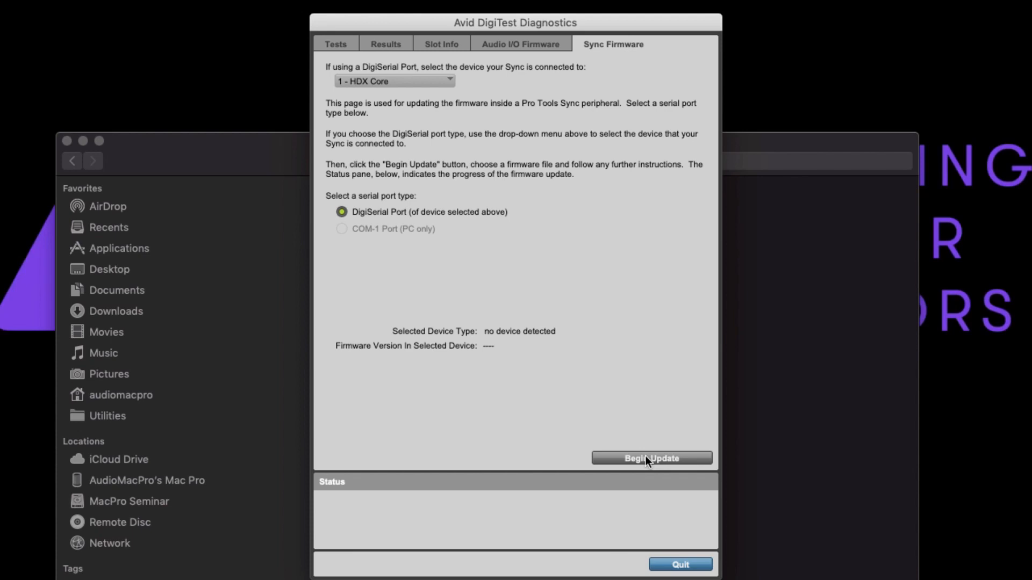
pyautogui.click(652, 458)
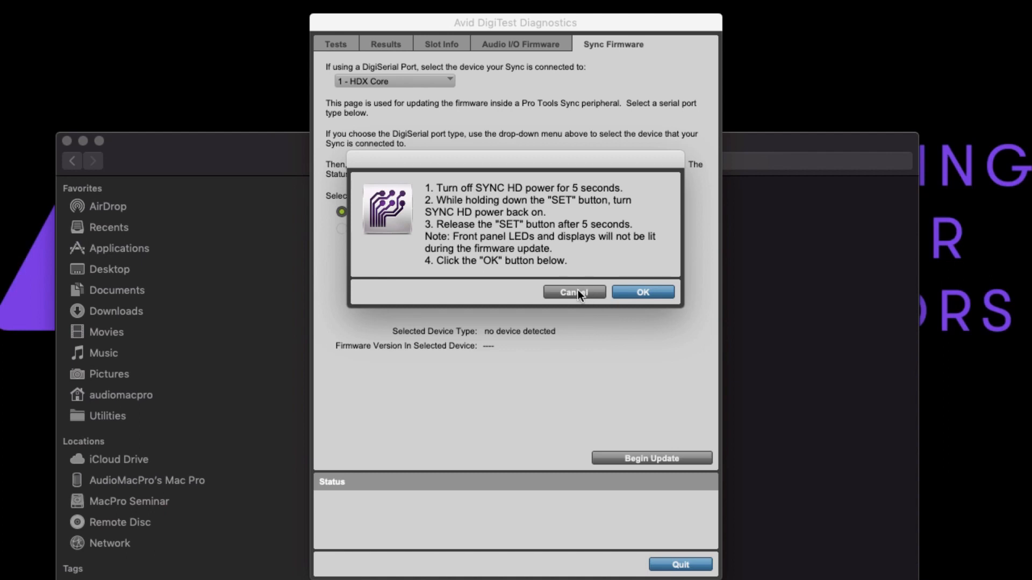
pyautogui.click(571, 292)
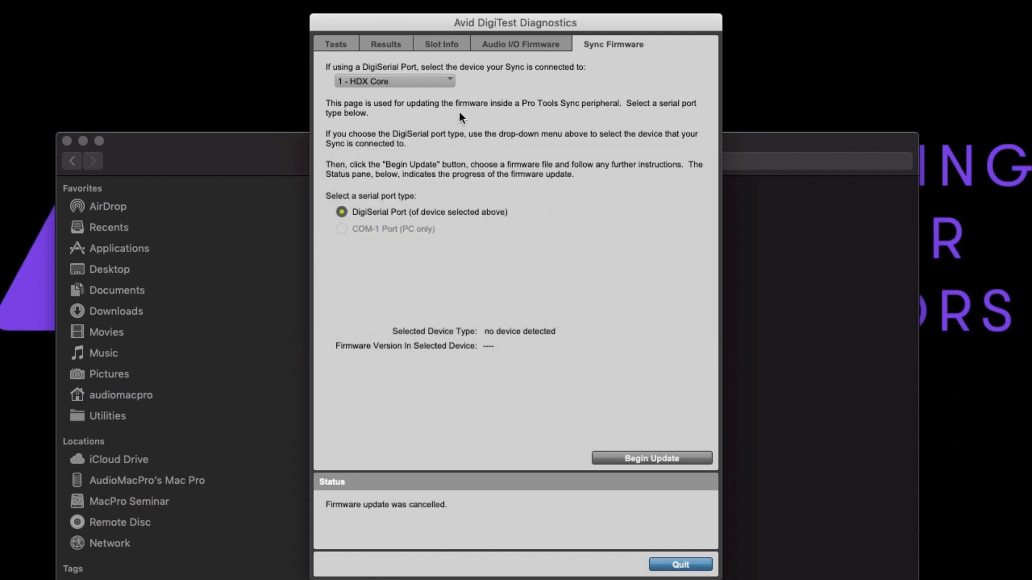
pyautogui.moveTo(417, 83)
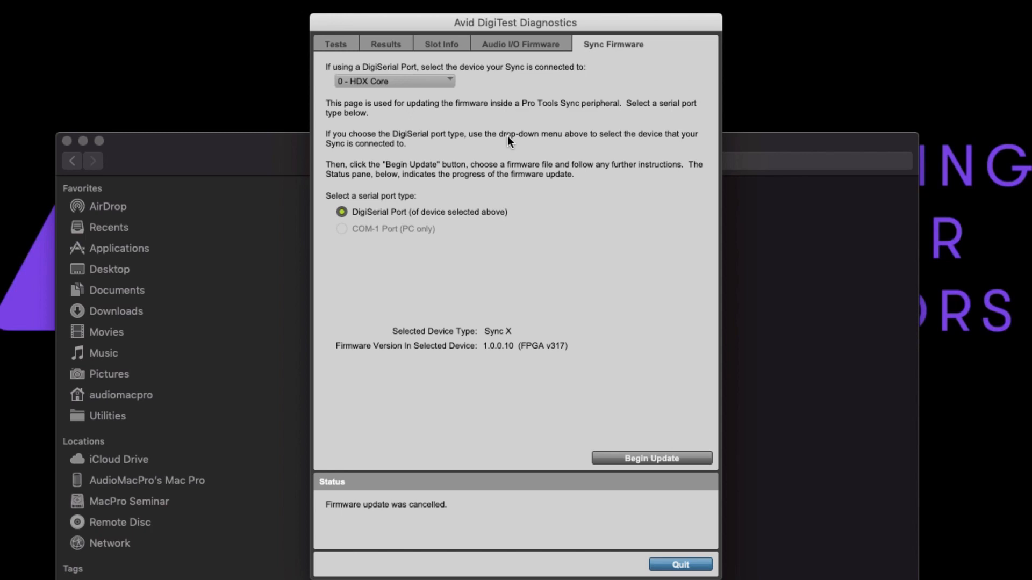
pyautogui.moveTo(683, 449)
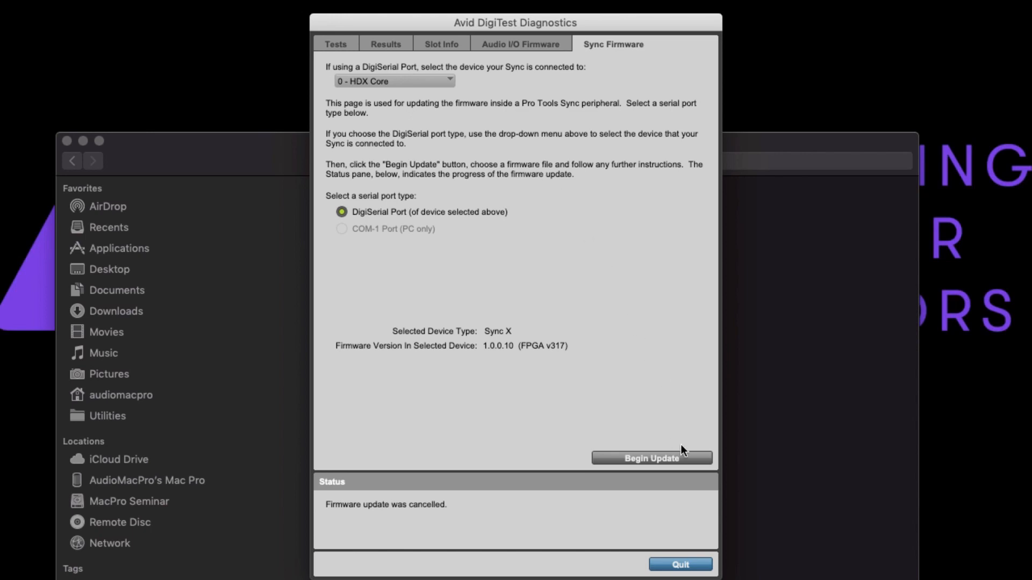
# Begin the firmware update for the Sync X on 0 - HDX Core
pyautogui.click(651, 458)
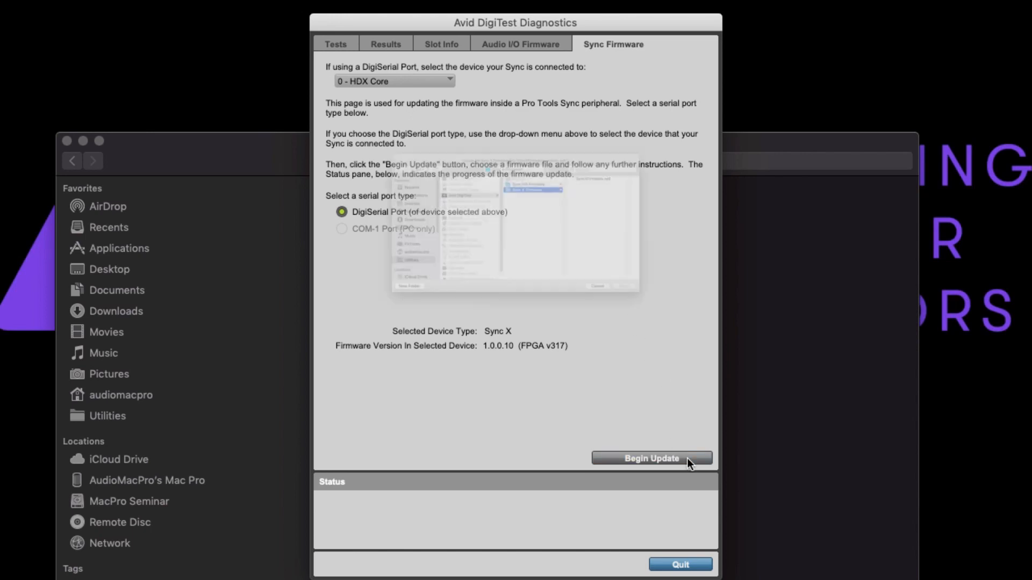
# Load SyncXFirmware.sy6 and flash the Sync X from 1.0.0.10 to 1.0.0.18 successfully
pyautogui.click(650, 458)
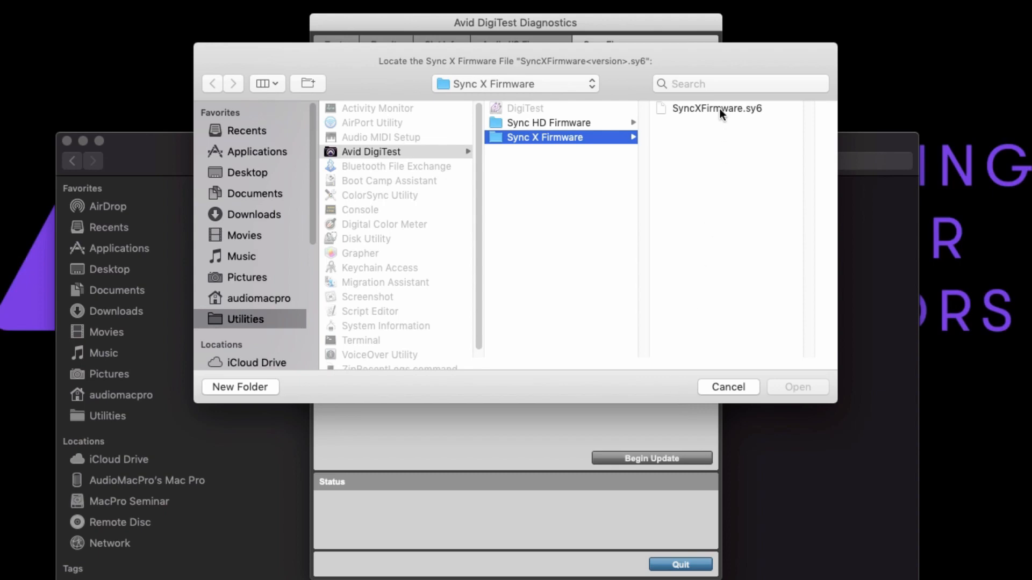
pyautogui.click(717, 107)
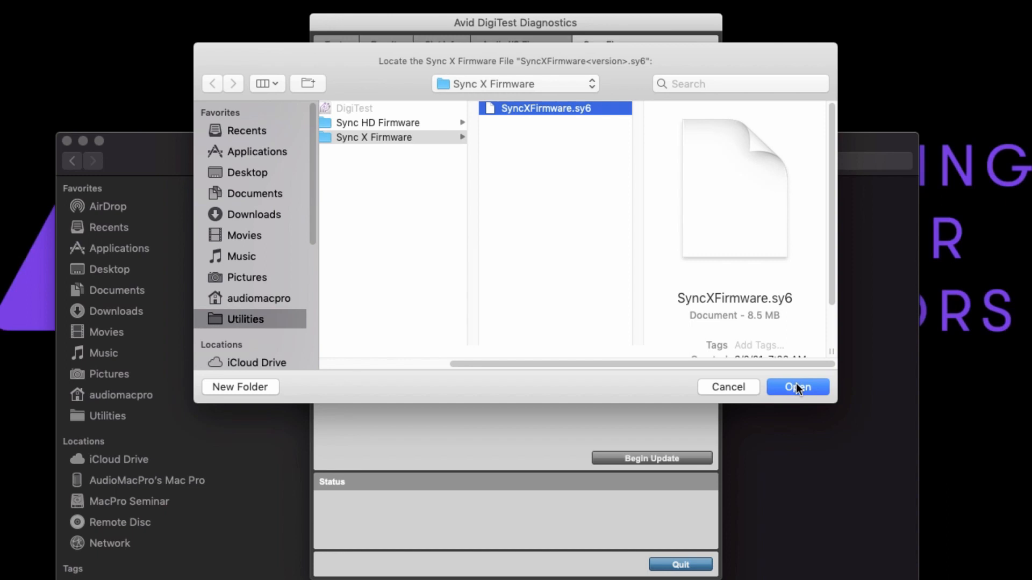
pyautogui.click(796, 387)
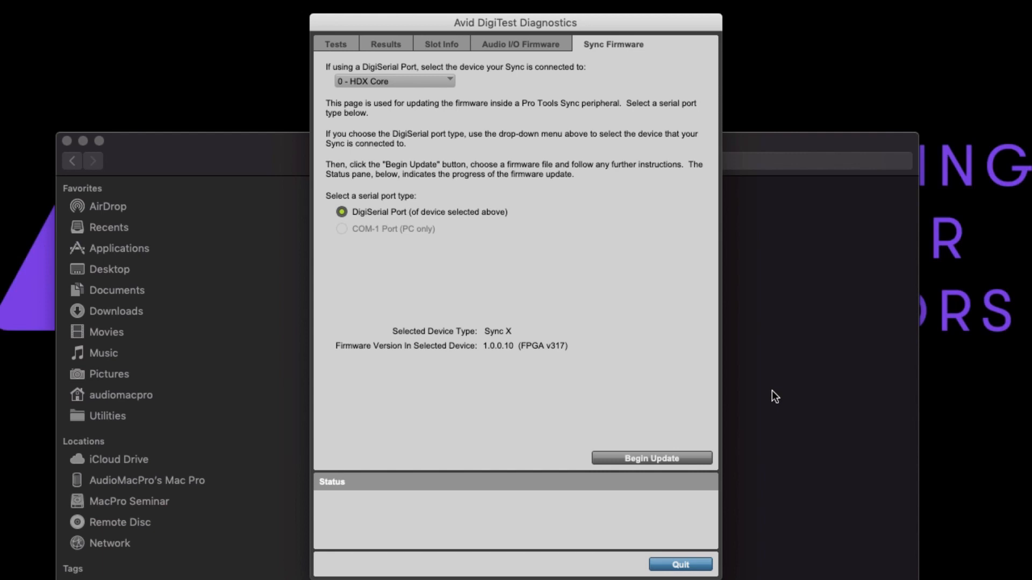
pyautogui.click(651, 458)
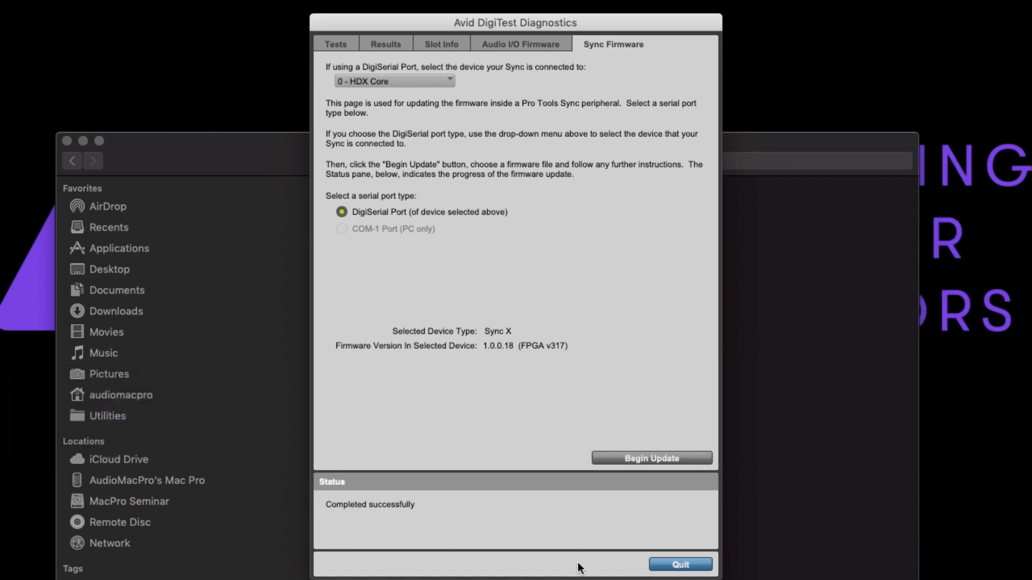
pyautogui.click(681, 565)
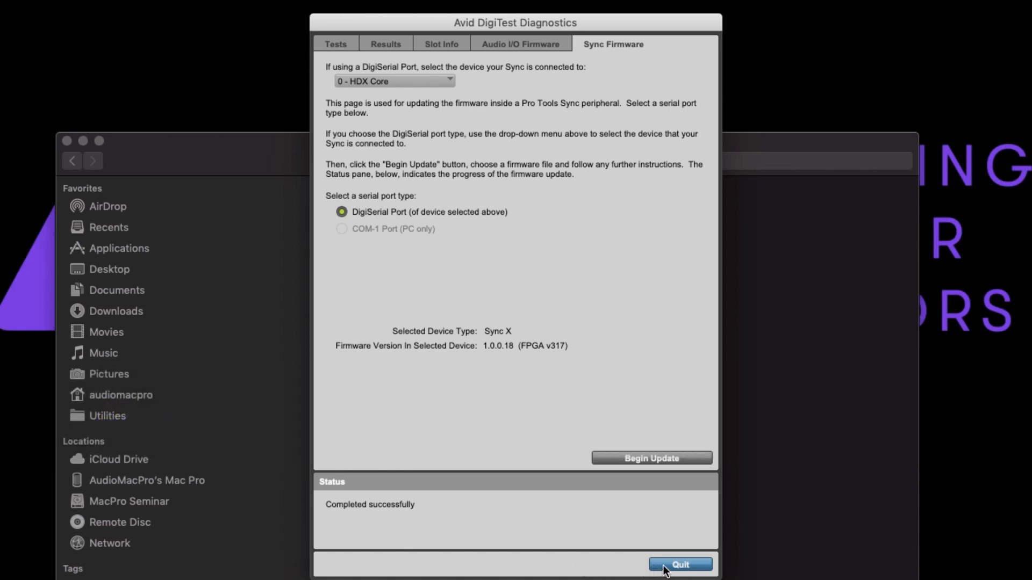
# Quit DigiTest, launch Pro Tools and view Setup > Peripherals showing Sync X enabled at 1.0.0.18
pyautogui.click(680, 564)
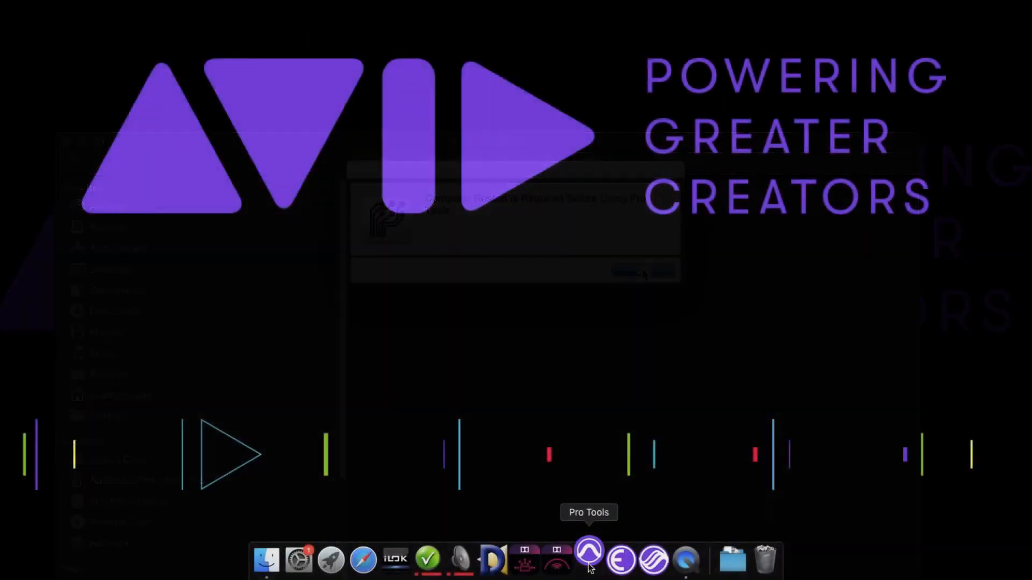
pyautogui.click(417, 8)
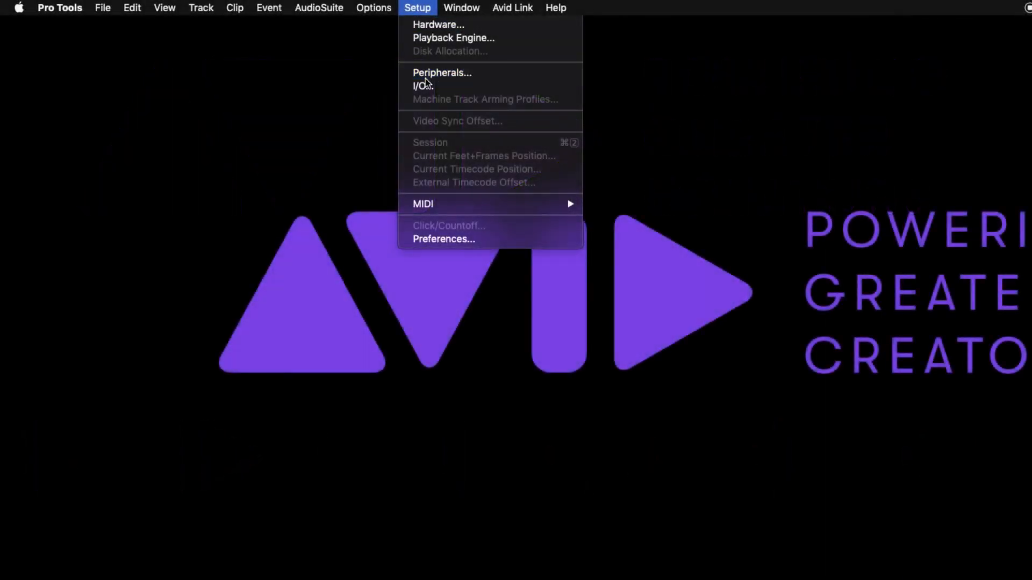
pyautogui.click(442, 72)
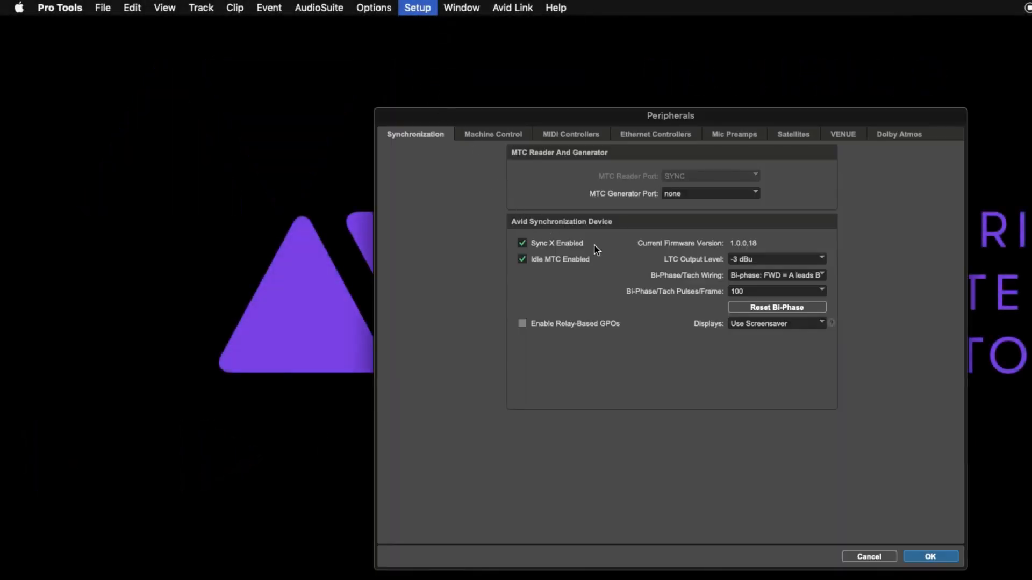